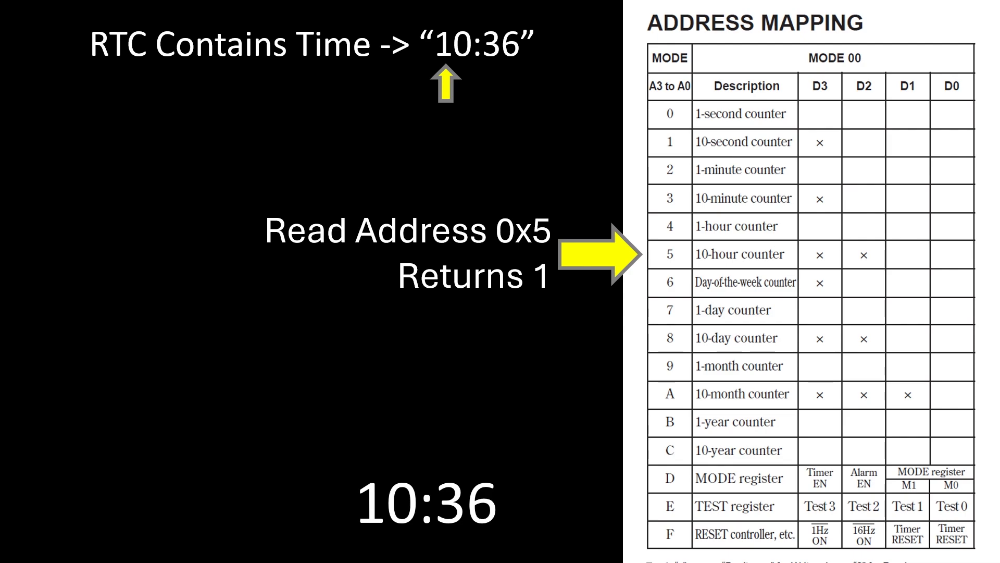
- Advance to the address-map slide showing RTC address 0x5 returning 1 for 10:36
key("Right")
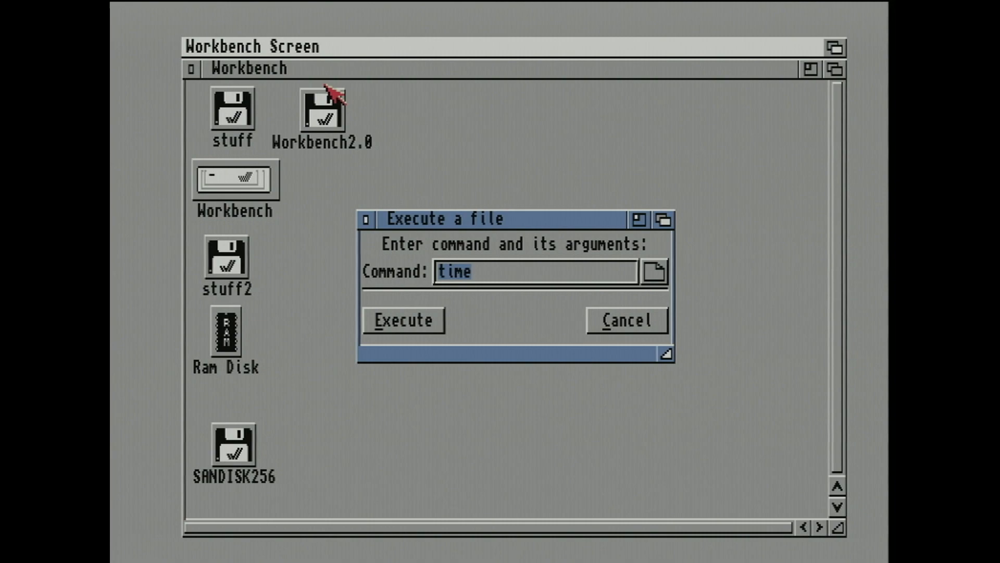
- Run the time command from the Execute a file request
left_click(403, 320)
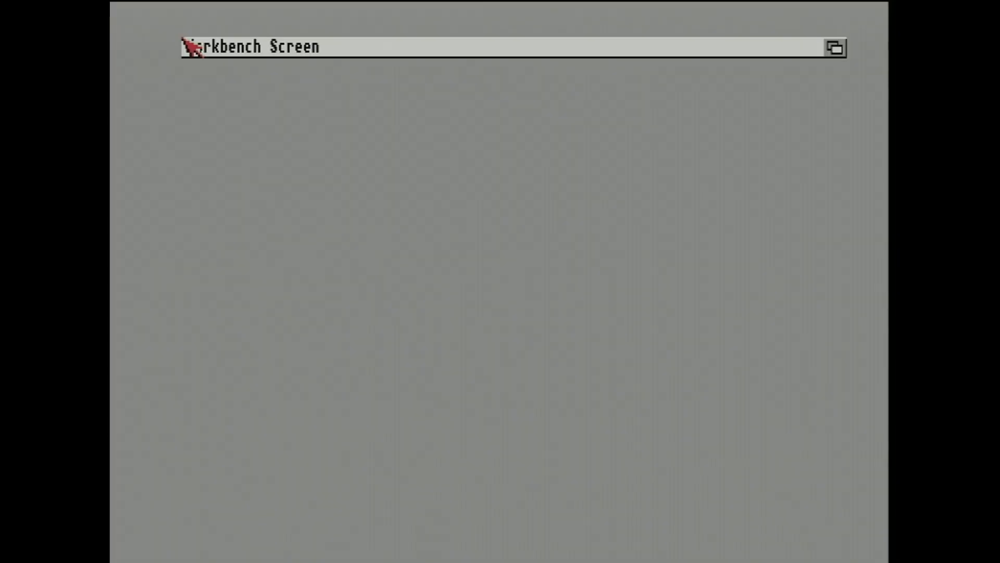
- Open Time Preferences and change the year from 1979 to 2025
left_click(224, 46)
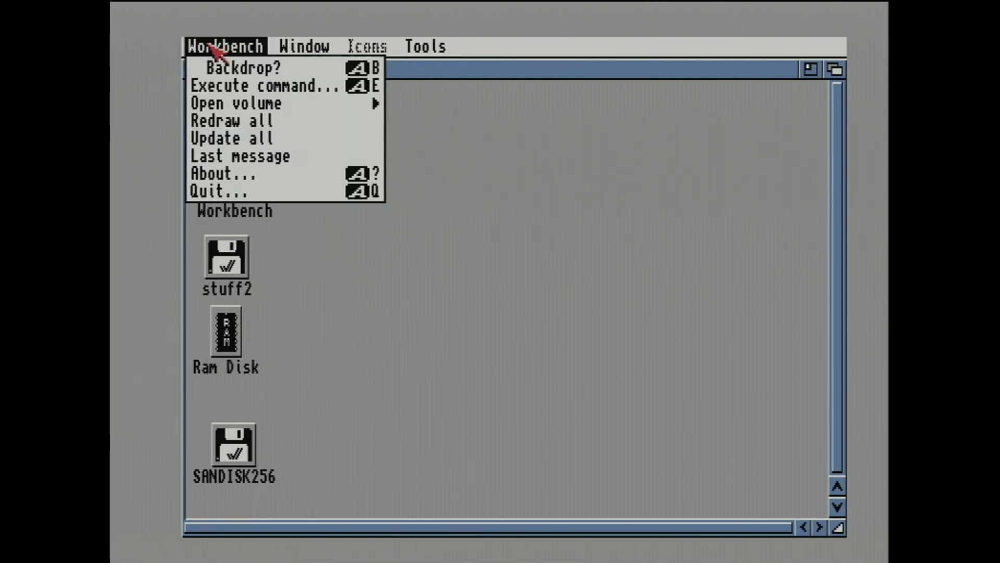
left_click(264, 85)
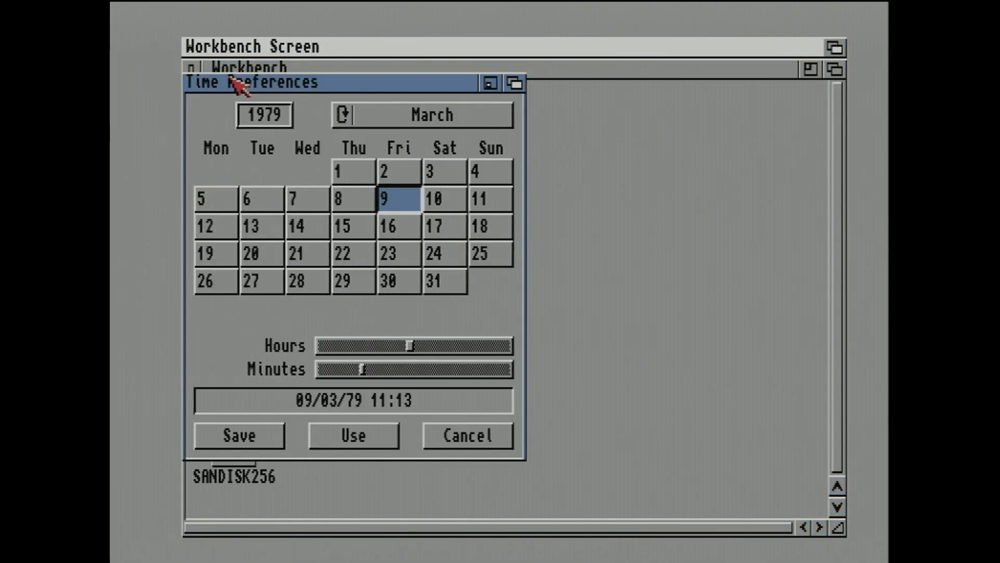
left_click(263, 114)
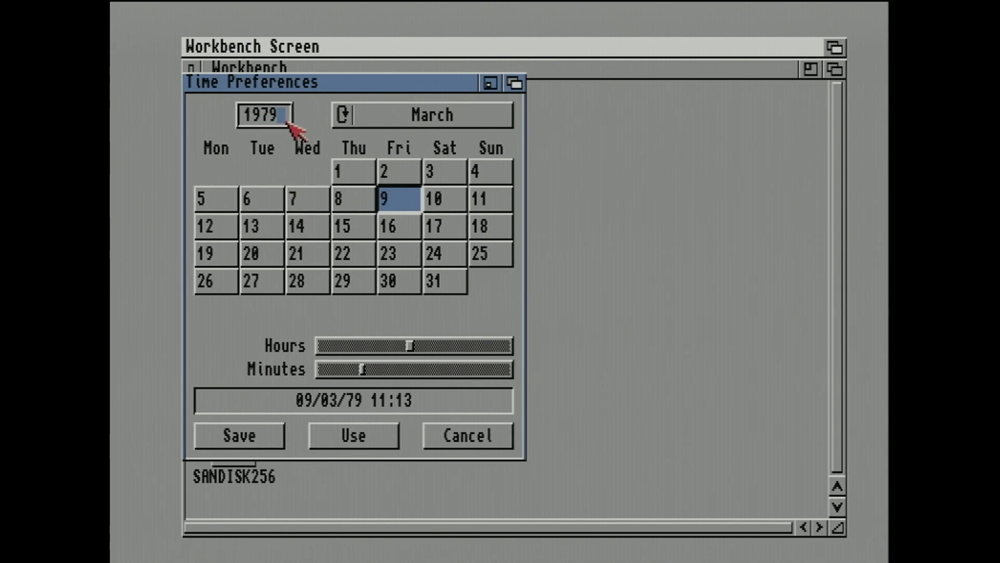
type("2")
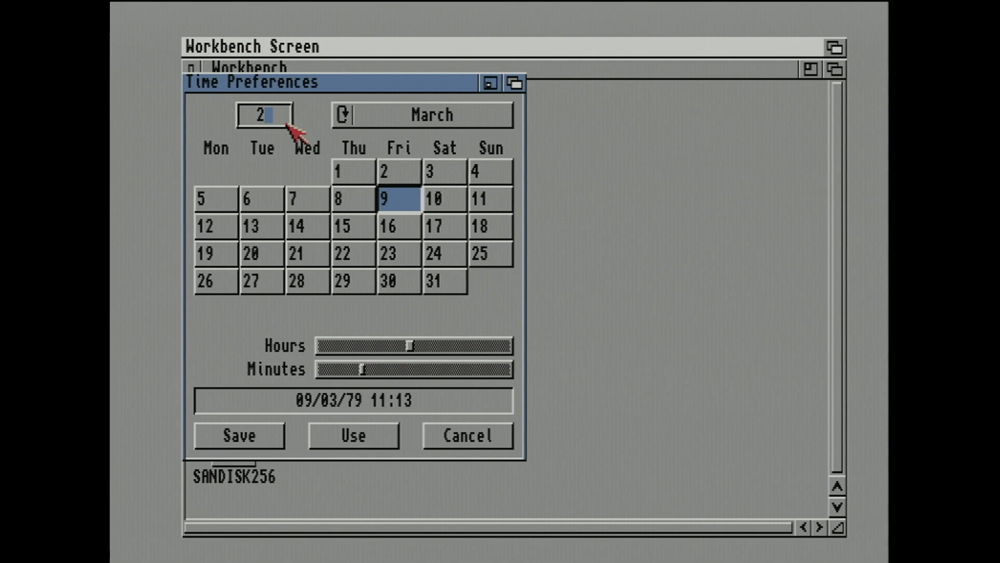
type("025")
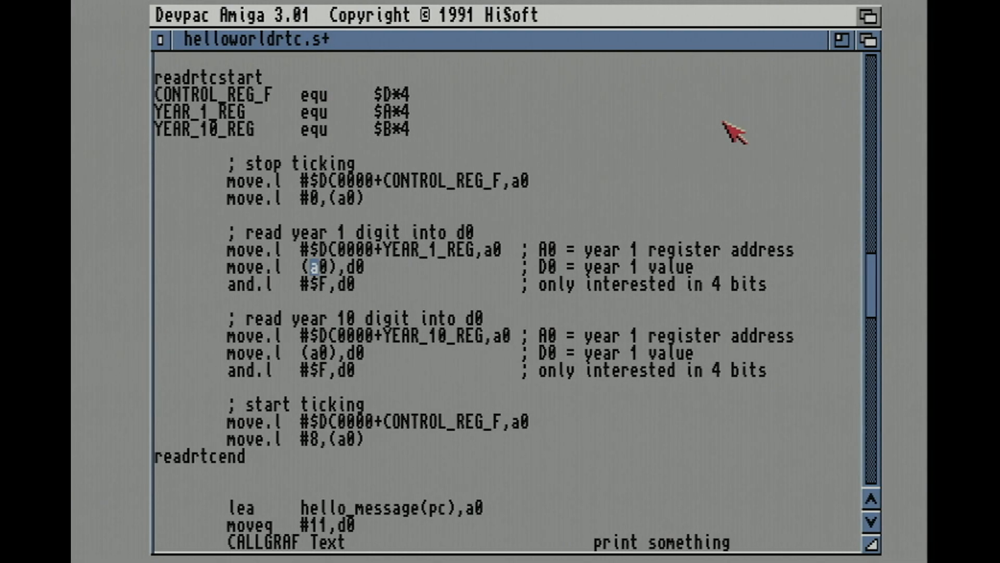
- Walk through readrtc's year 1 register read, stop-ticking and start-ticking sections
left_click(312, 95)
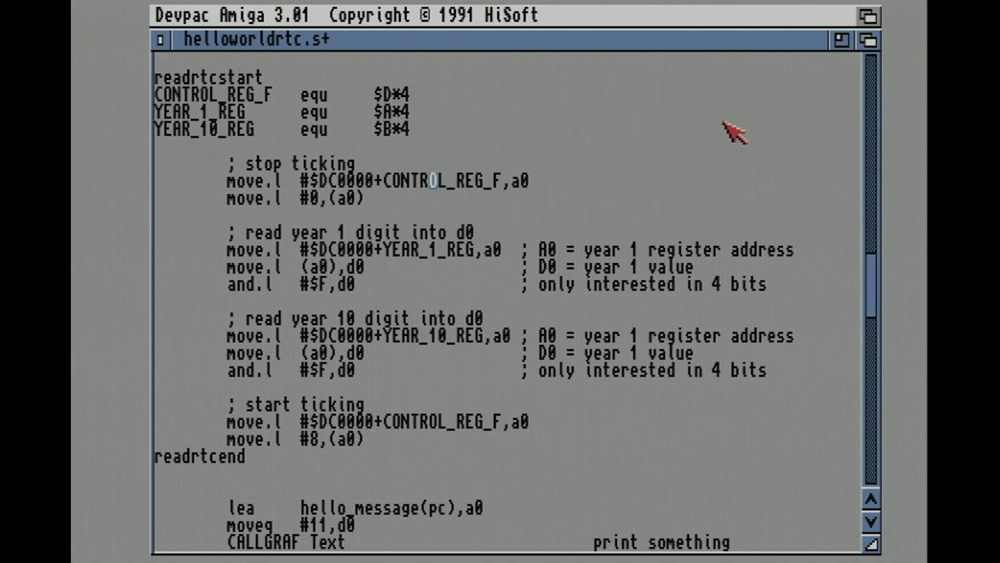
left_click(469, 198)
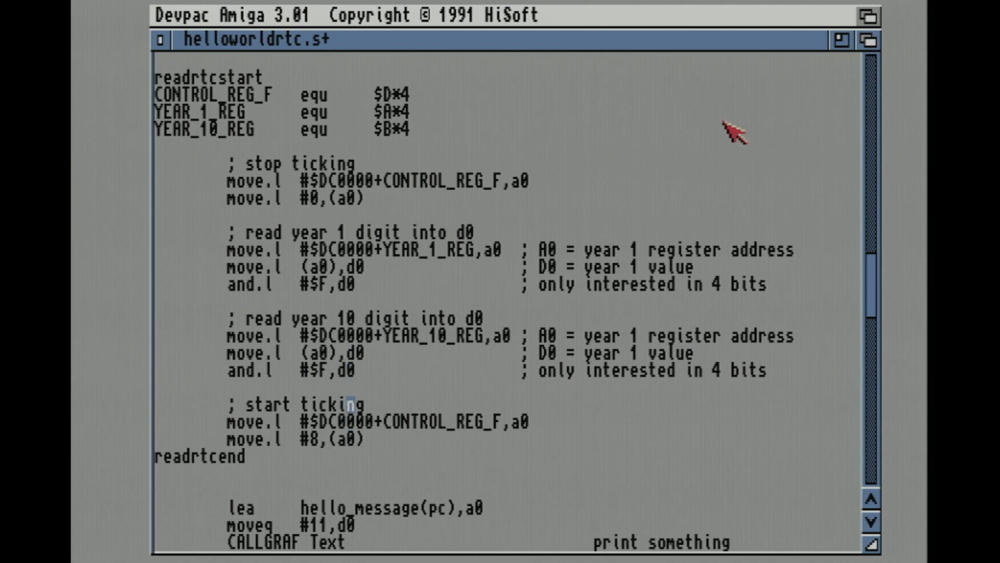
left_click(472, 15)
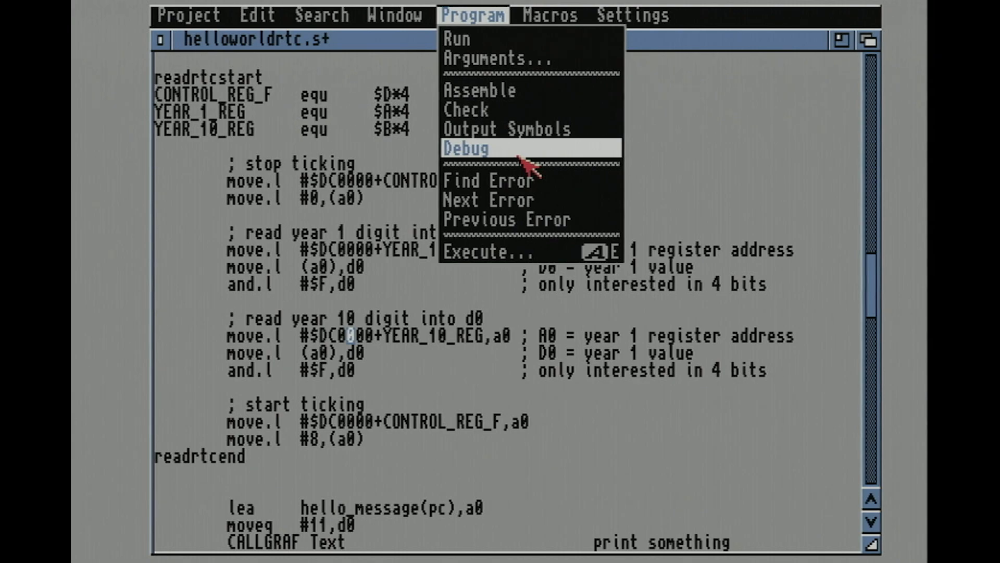
- Launch the program in MonAm and run it until readrtcstart
left_click(465, 147)
type("read")
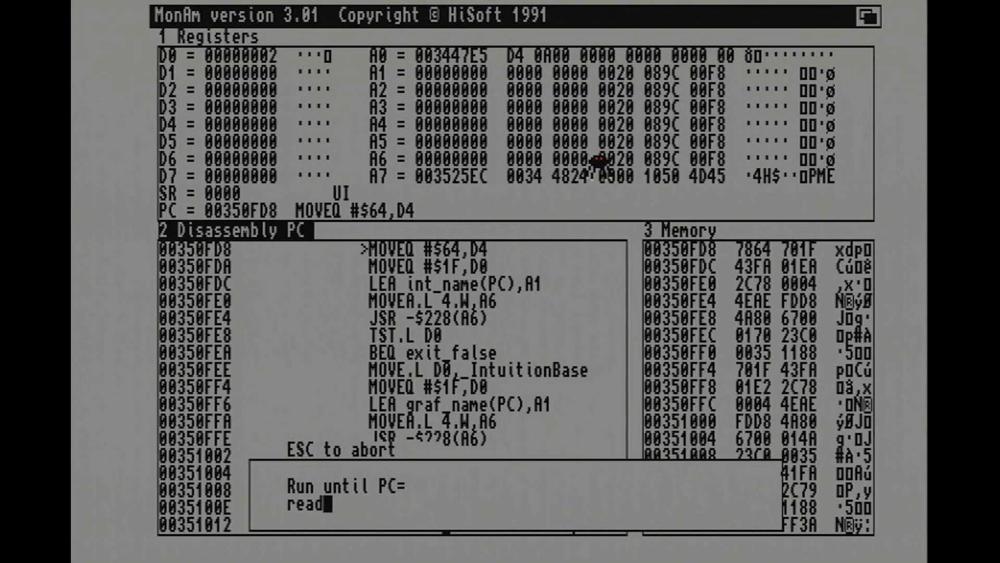
type("rtcstart")
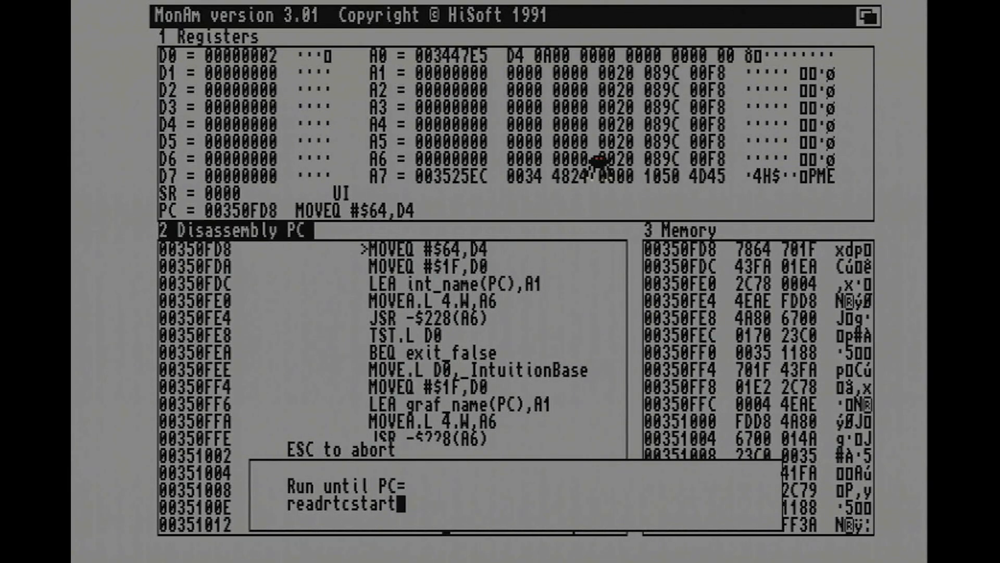
key("Return")
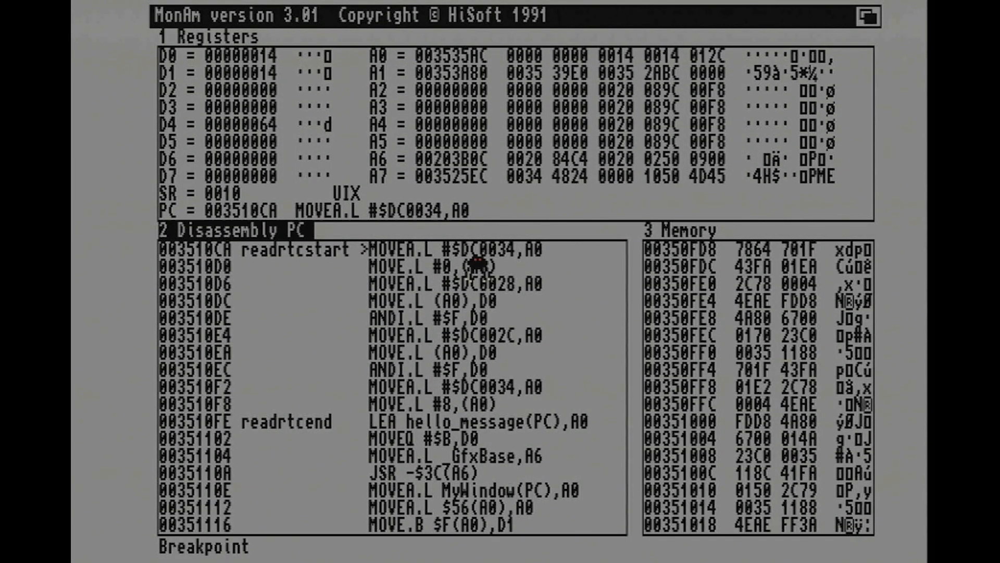
mouse_move(536, 268)
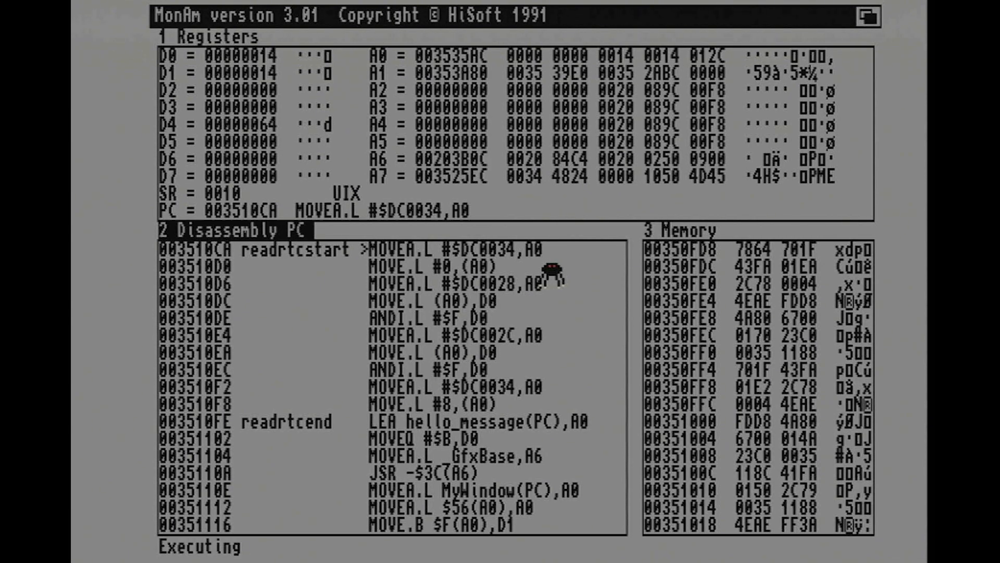
mouse_move(529, 258)
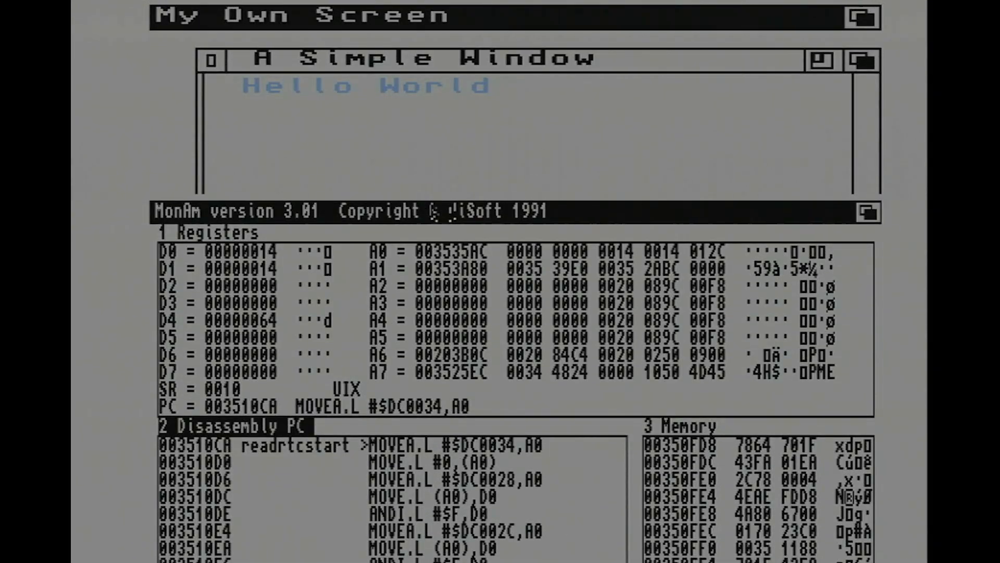
- Quit the program, restart debugging, and enter readrtcstart as the run-until address
left_click(472, 14)
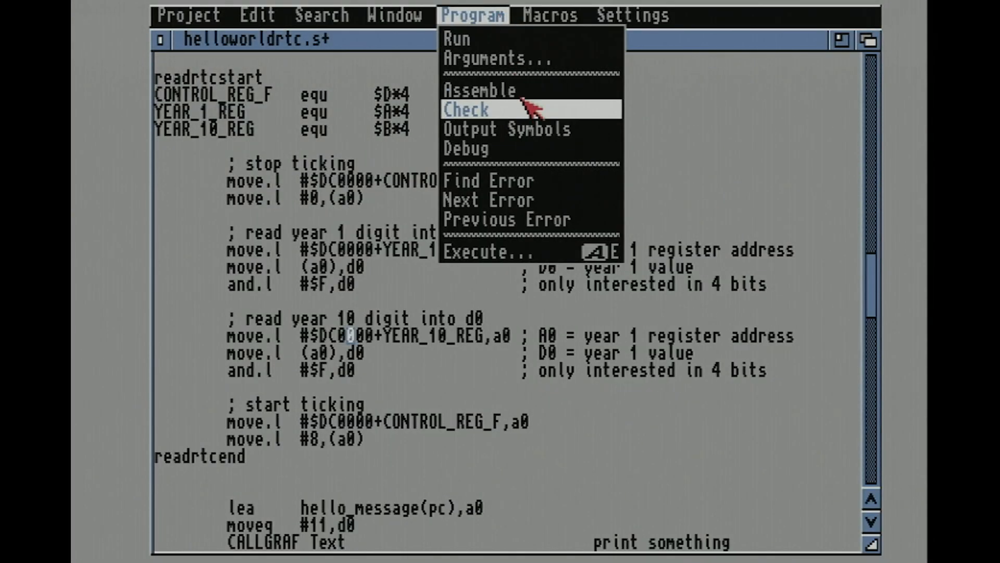
left_click(466, 147)
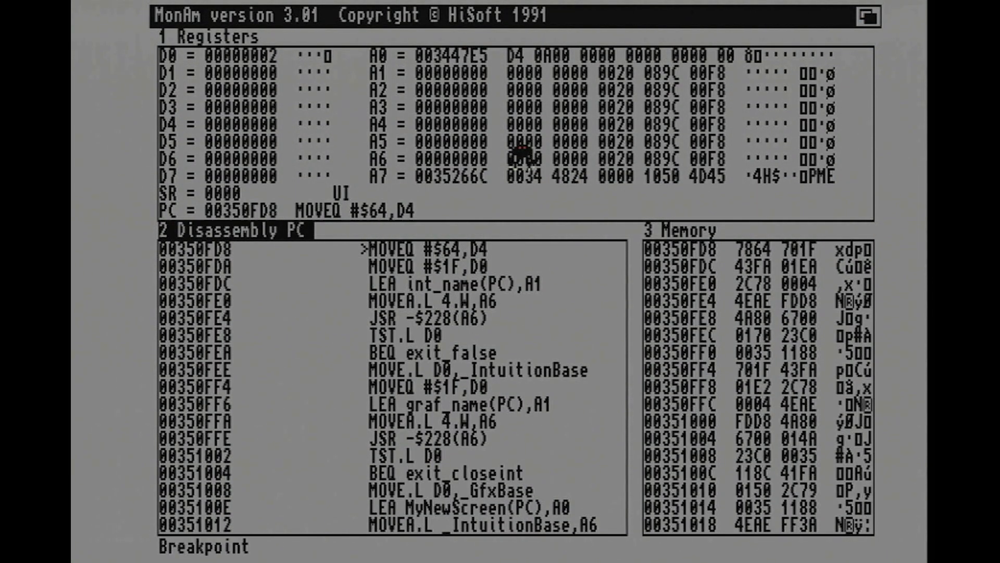
type("readrt")
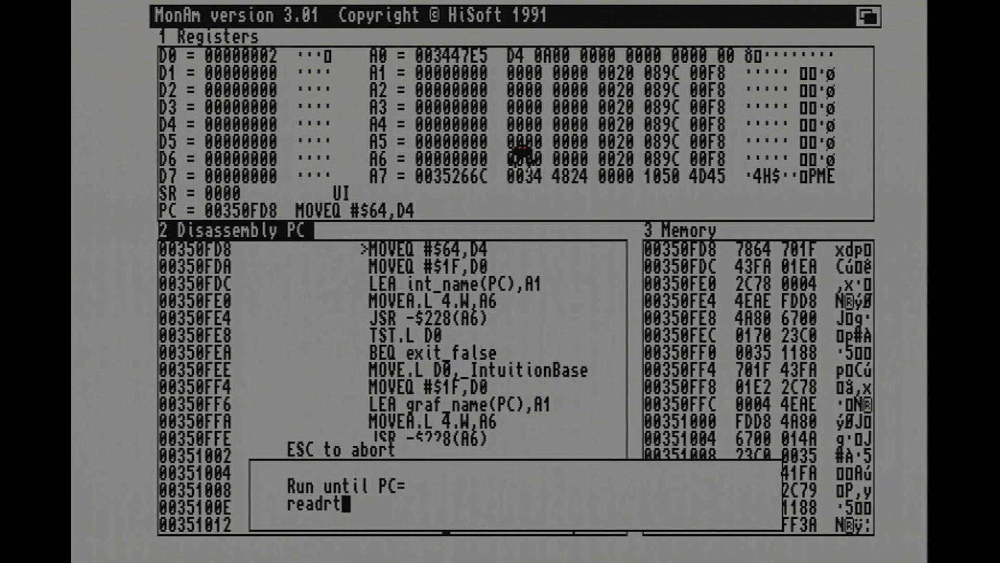
type("cstart")
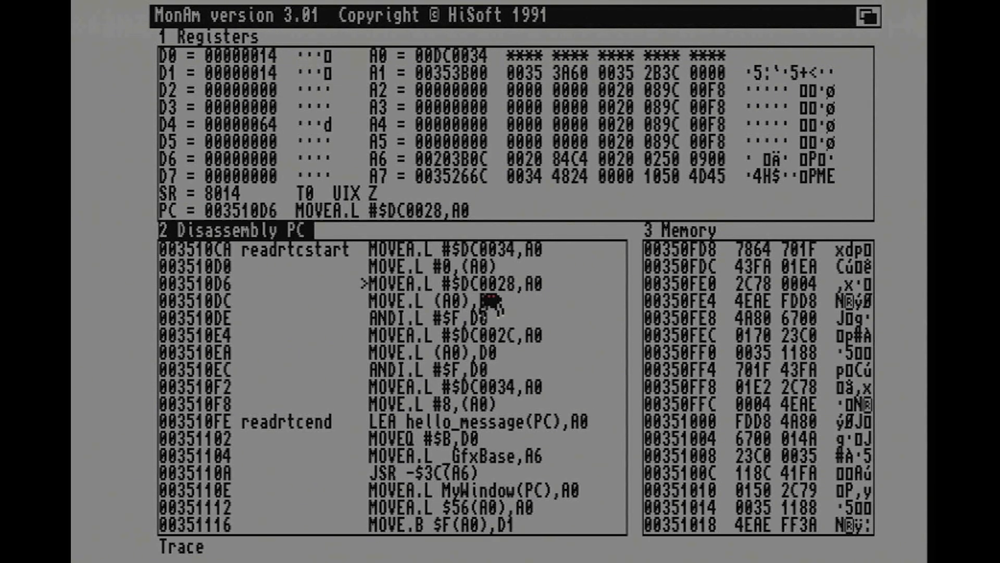
mouse_move(554, 303)
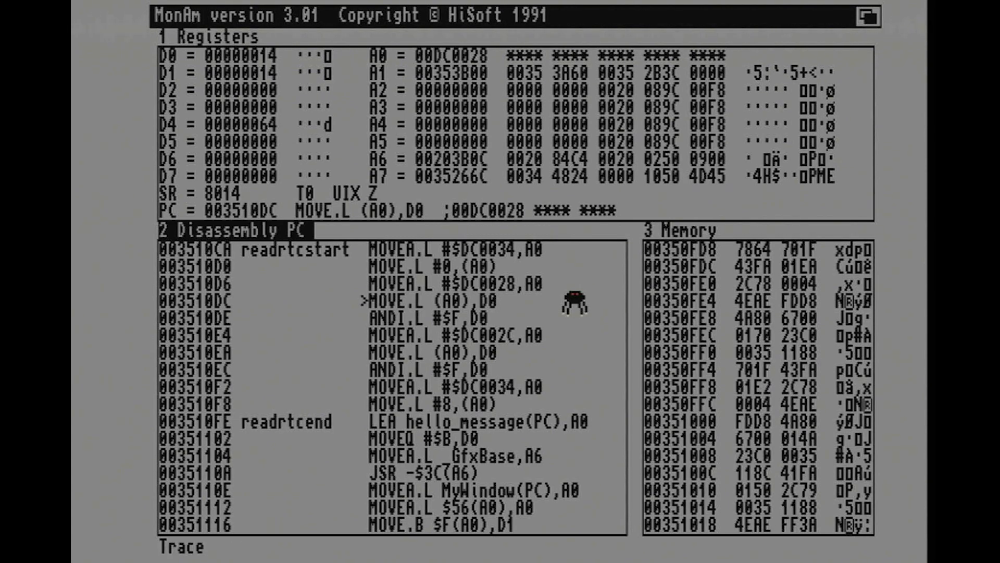
mouse_move(620, 231)
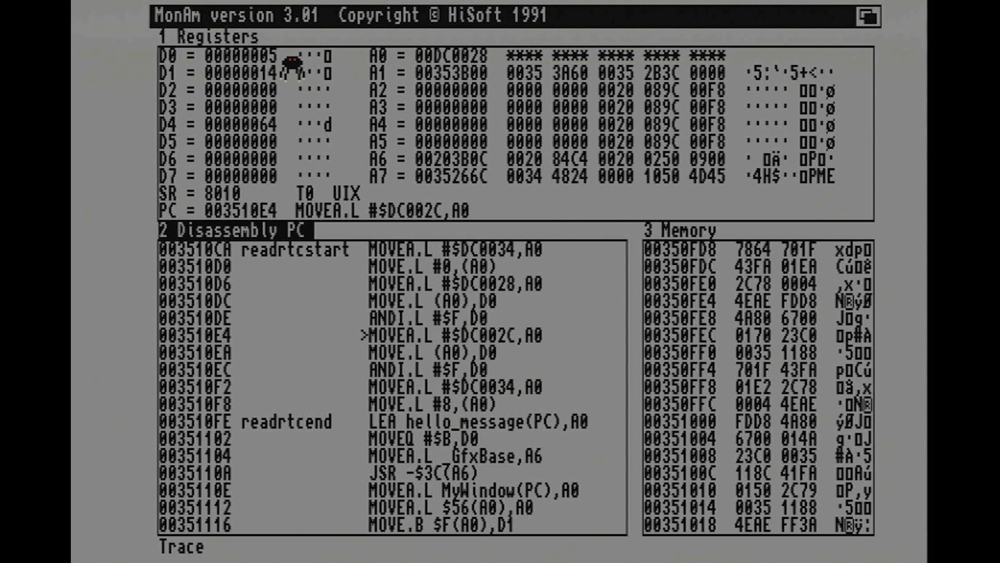
mouse_move(290, 72)
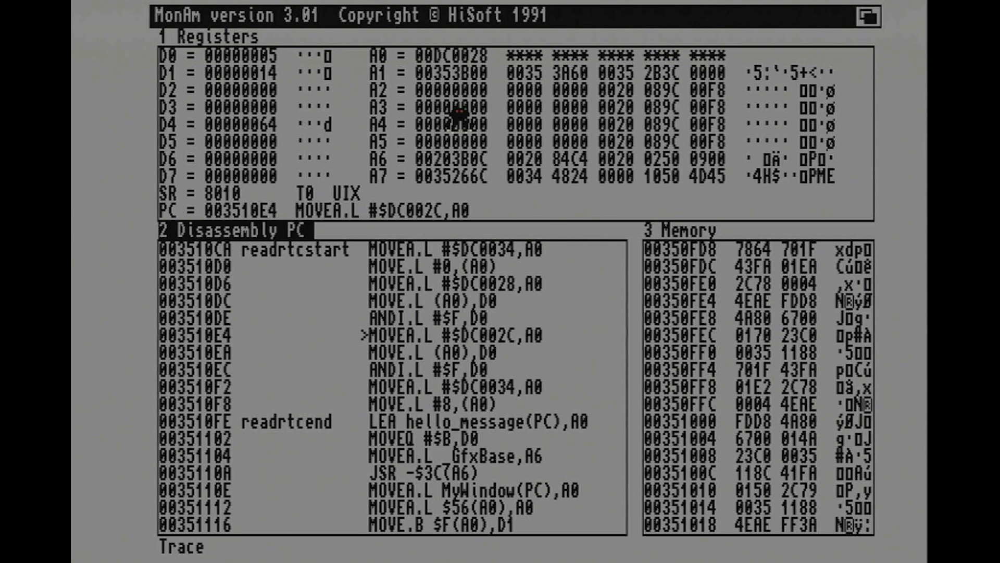
mouse_move(511, 354)
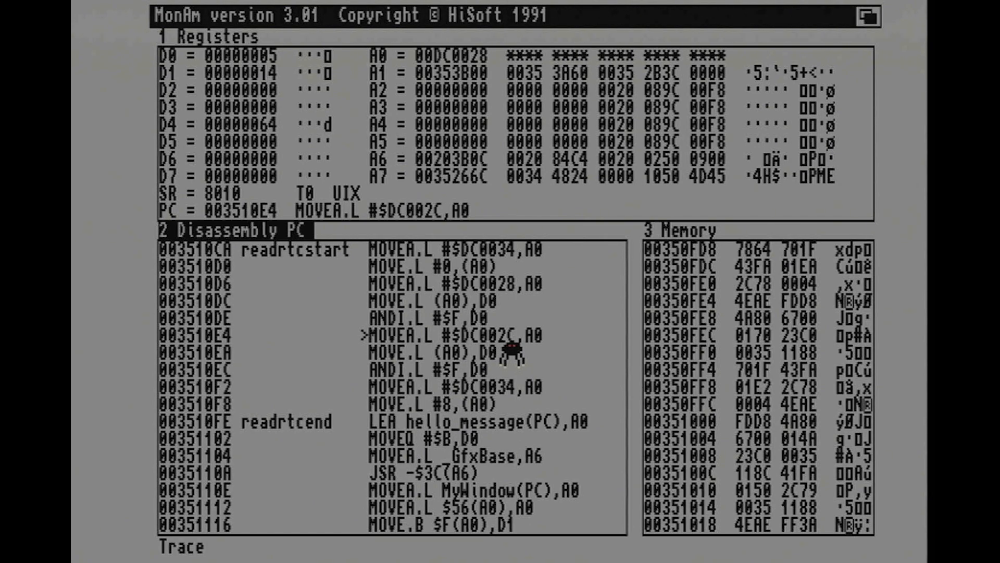
mouse_move(530, 348)
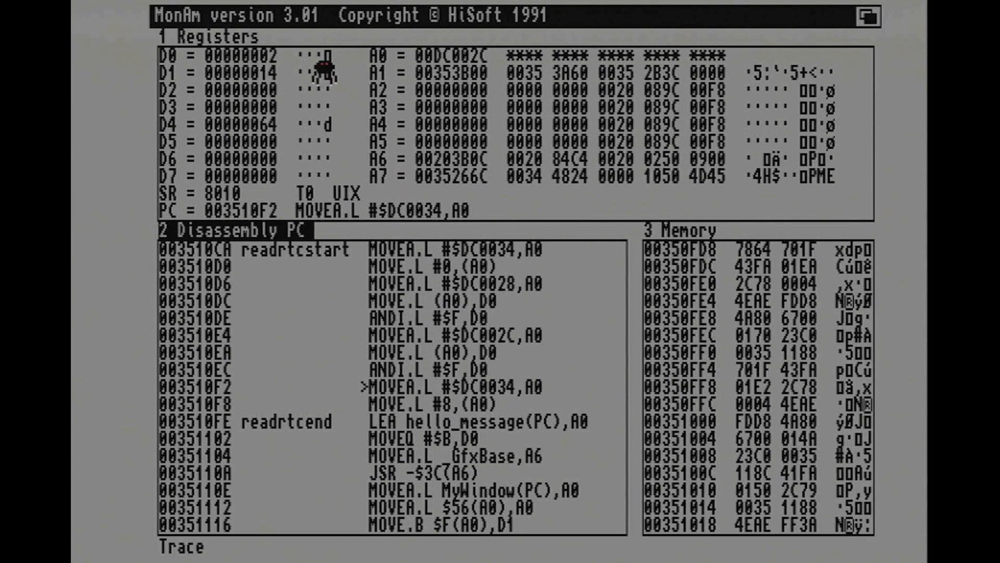
mouse_move(593, 356)
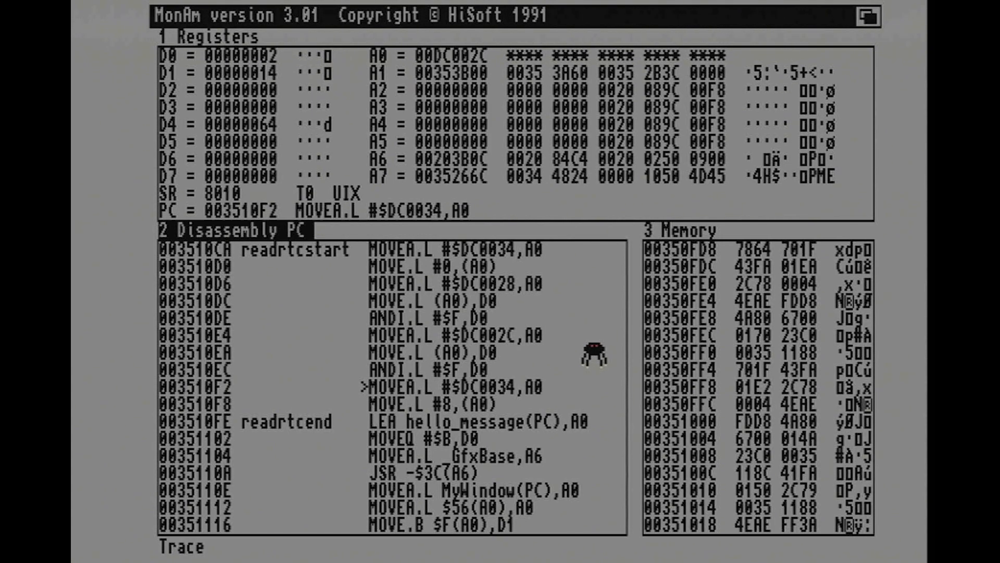